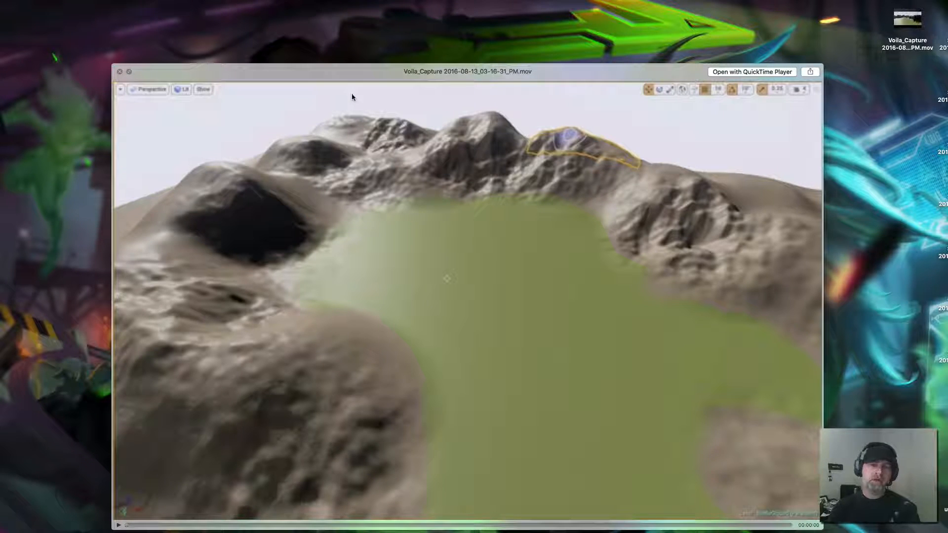
{"action": "mouse_move", "coordinate": [472, 279]}
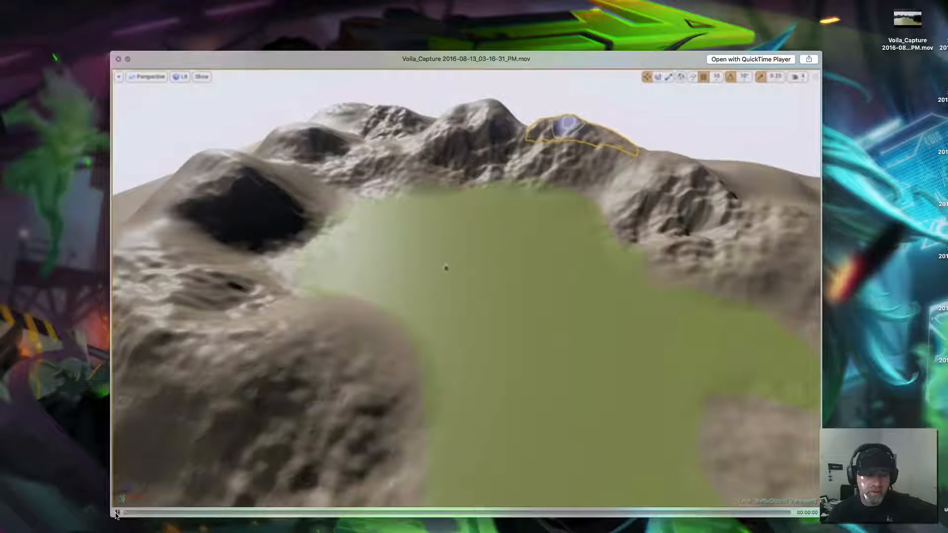
Play the landscape sculpting recording through, then close the QuickTime window to the desktop
{"action": "left_click", "coordinate": [119, 513]}
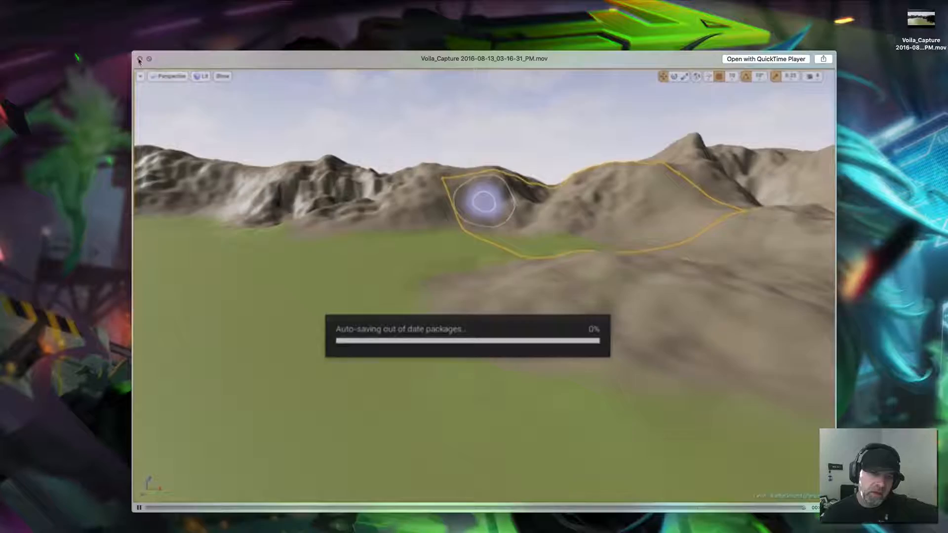
{"action": "left_click", "coordinate": [139, 59]}
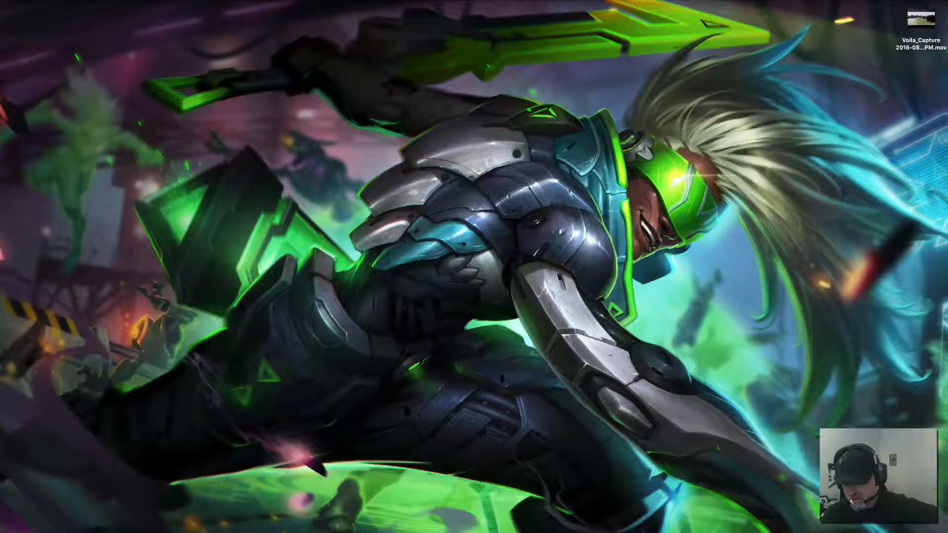